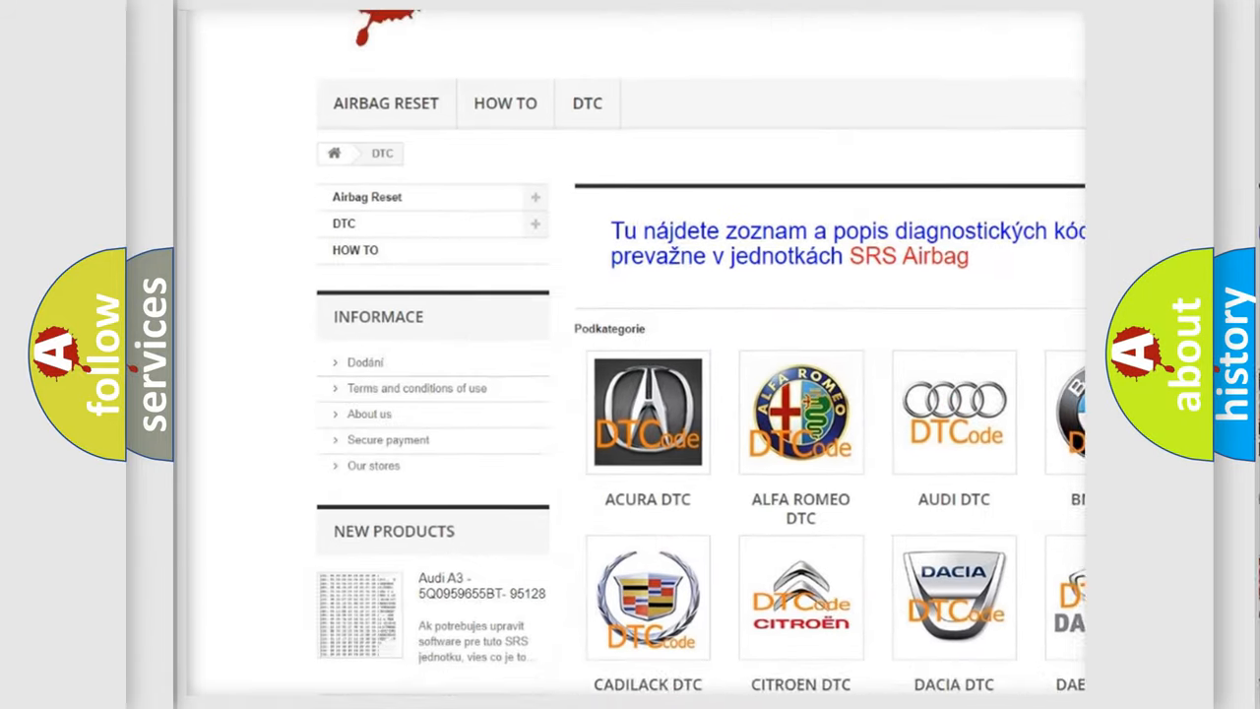
{"action": "scroll", "scroll_direction": "down", "scroll_amount": 3}
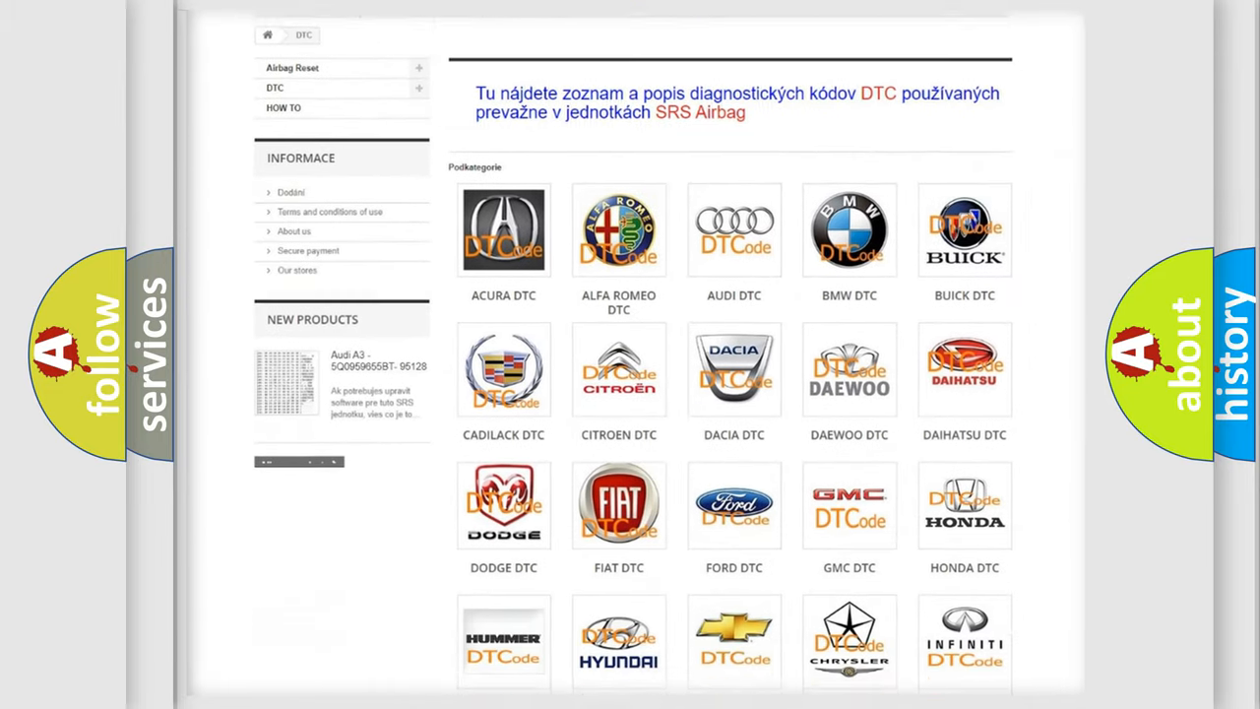
{"action": "scroll", "scroll_direction": "down", "scroll_amount": 3}
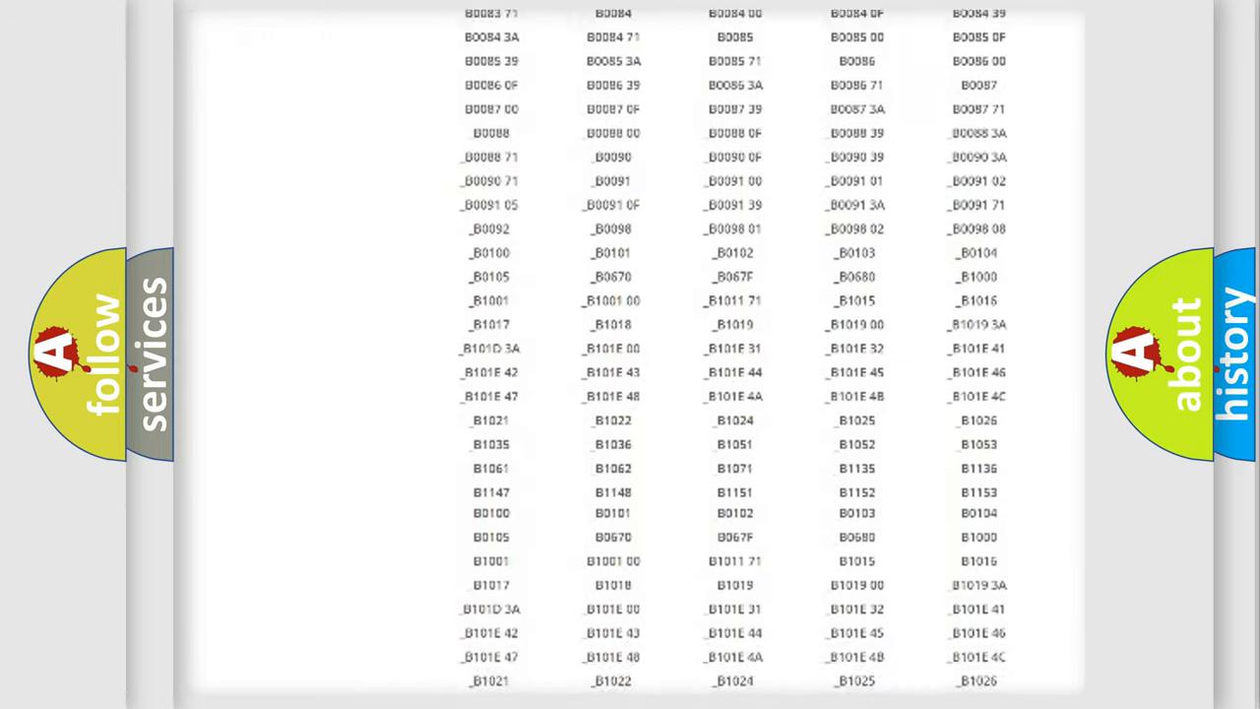
{"action": "scroll", "scroll_direction": "down", "scroll_amount": 3}
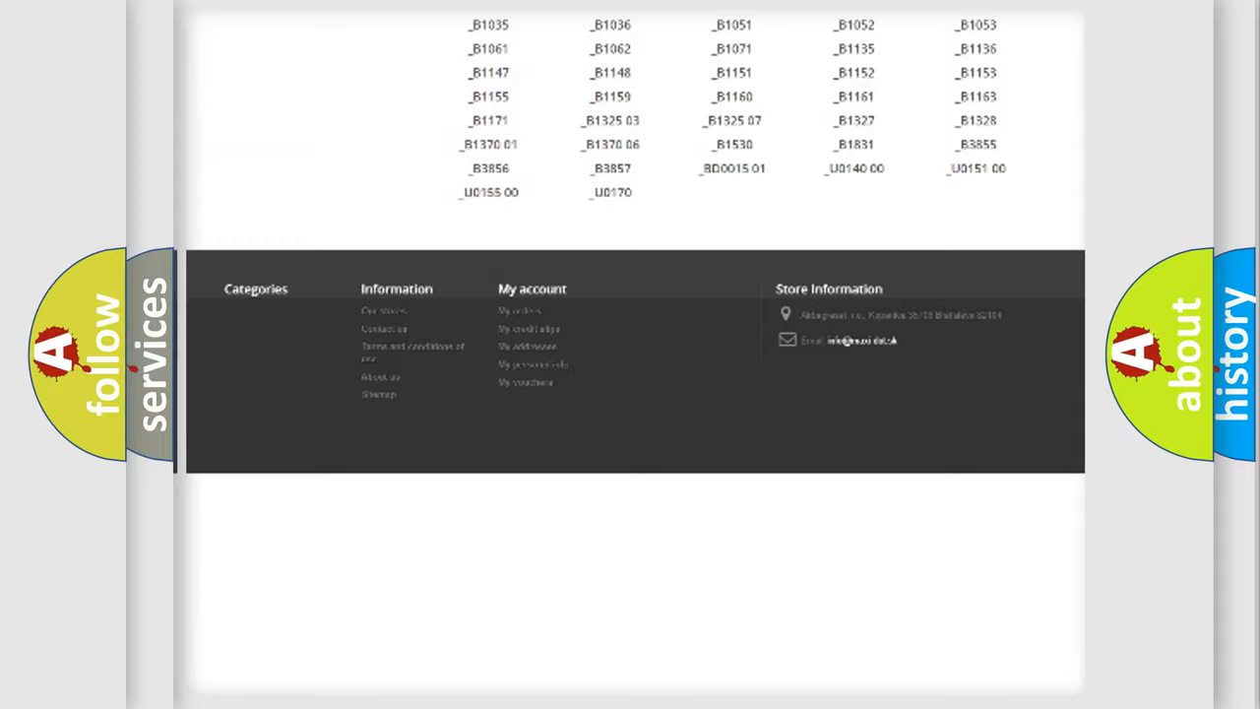